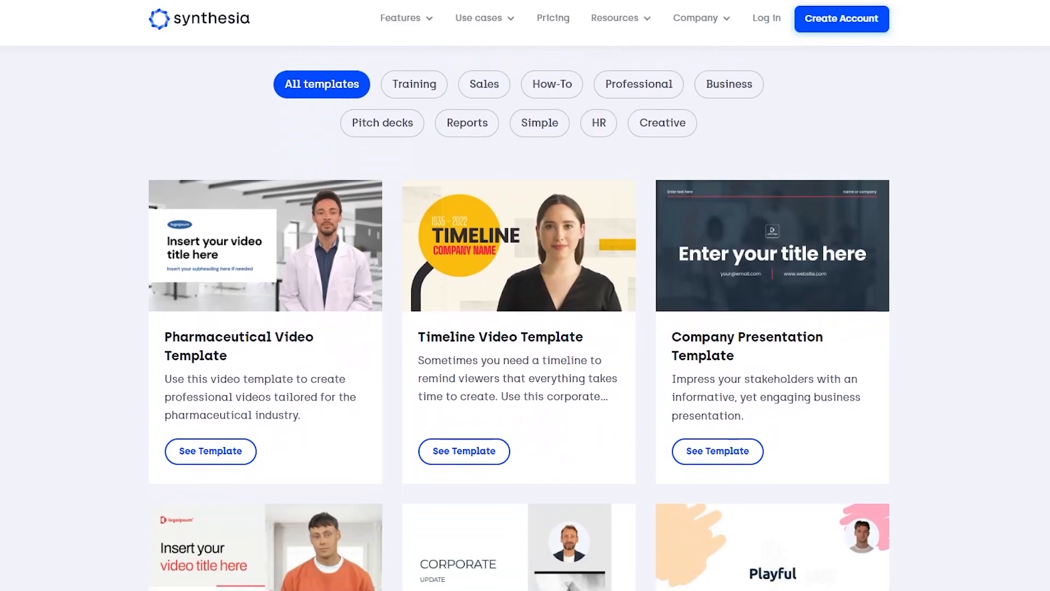
- Scroll through the template gallery and the 'Create AI Video Presentations in 5 Easy Steps' guide
scroll("down", 3)
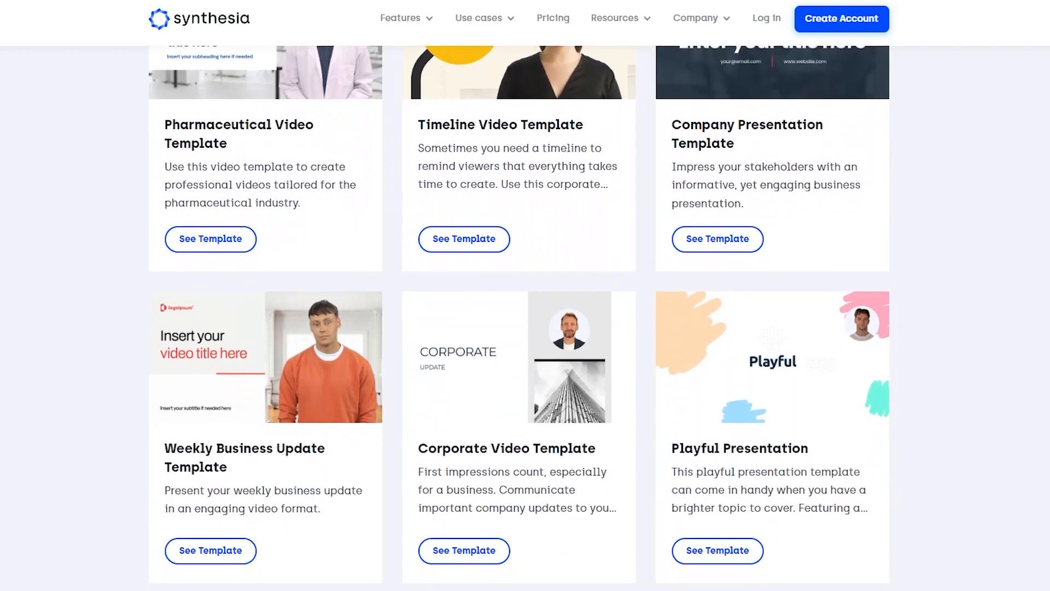
scroll("down", 3)
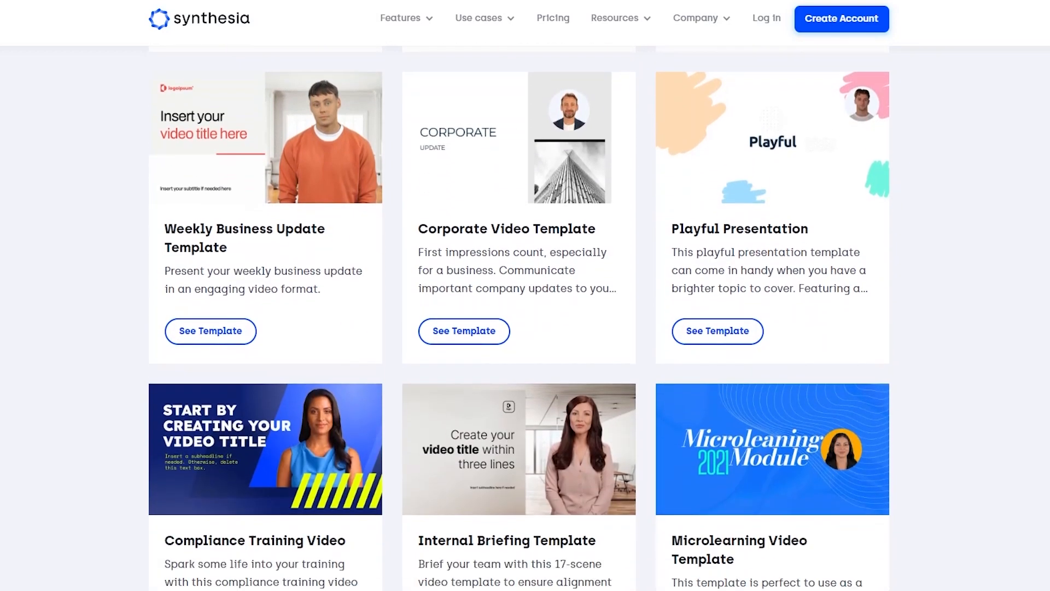
scroll("up", 3)
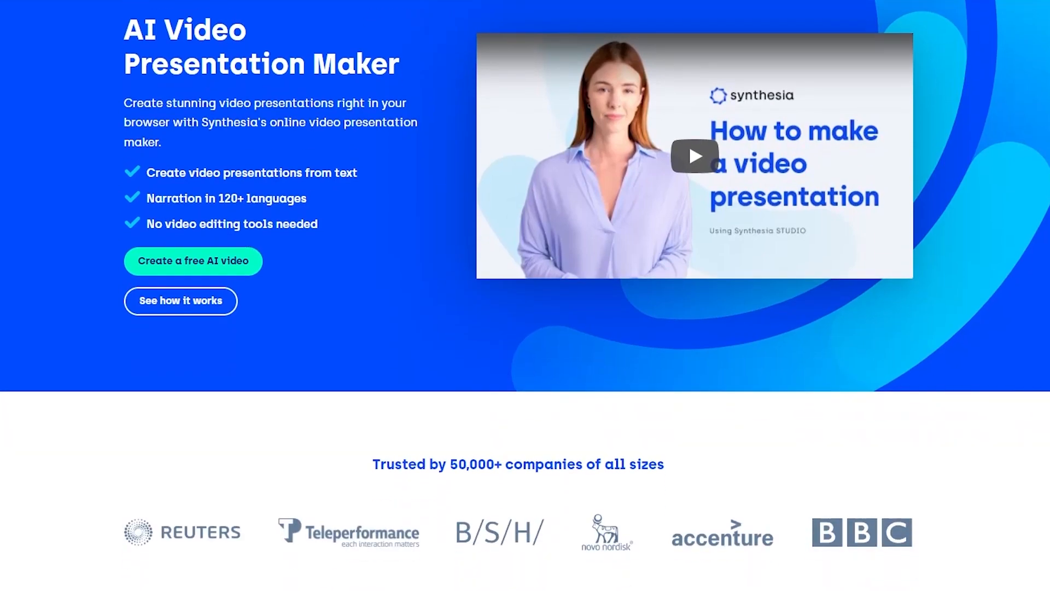
scroll("down", 3)
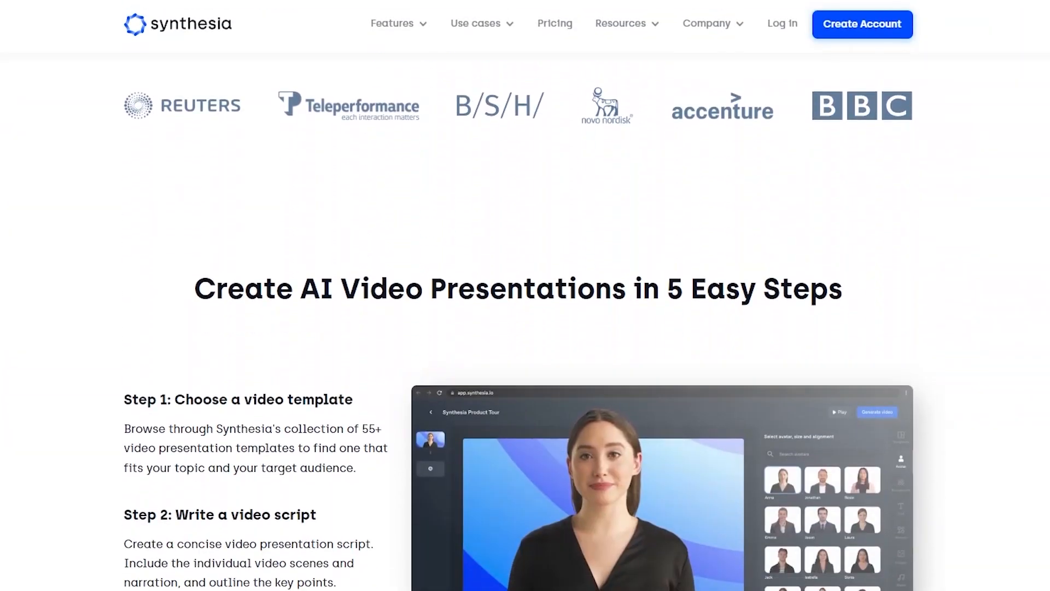
scroll("down", 3)
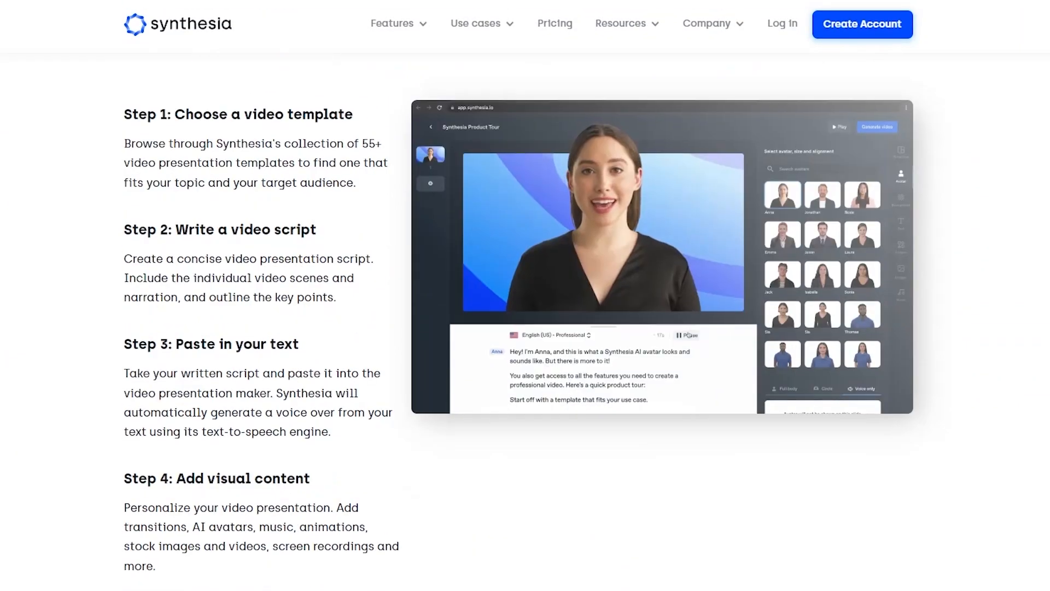
scroll("down", 3)
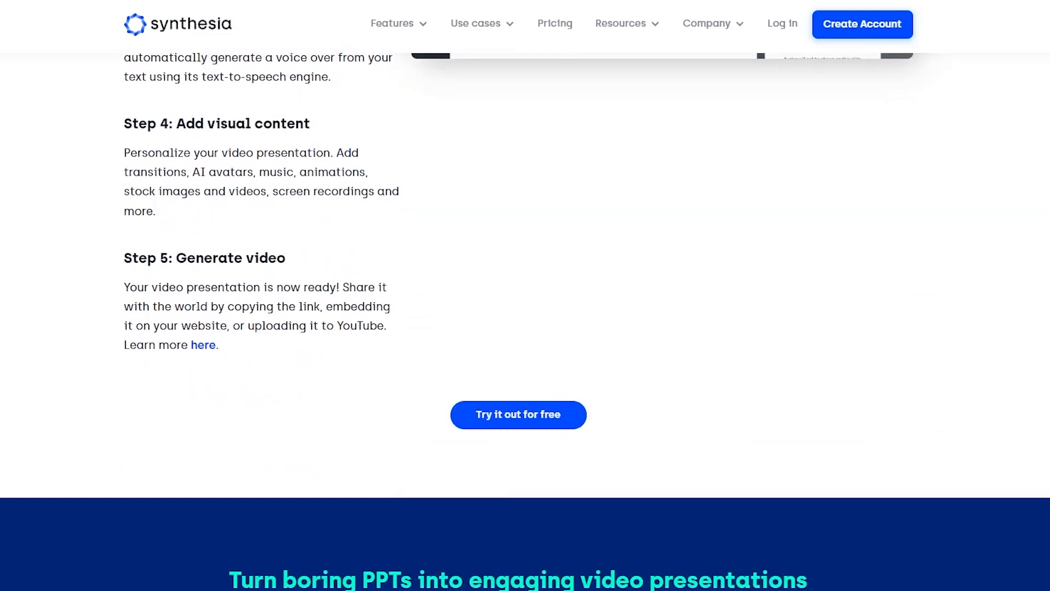
scroll("down", 3)
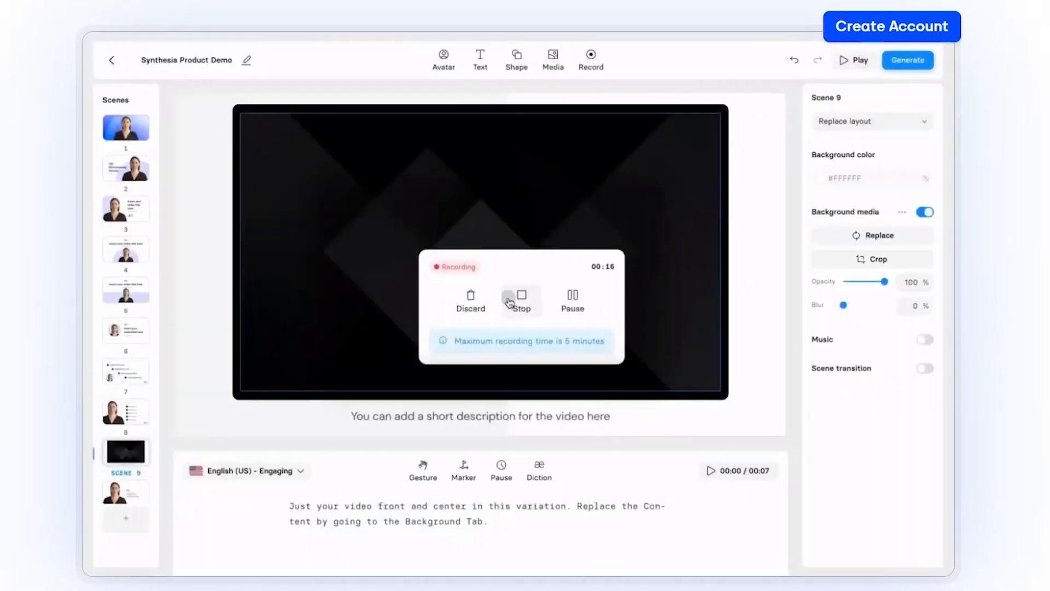
- Play the editor demo: stop the recording, trim the clip, generate with captions included
left_click(520, 297)
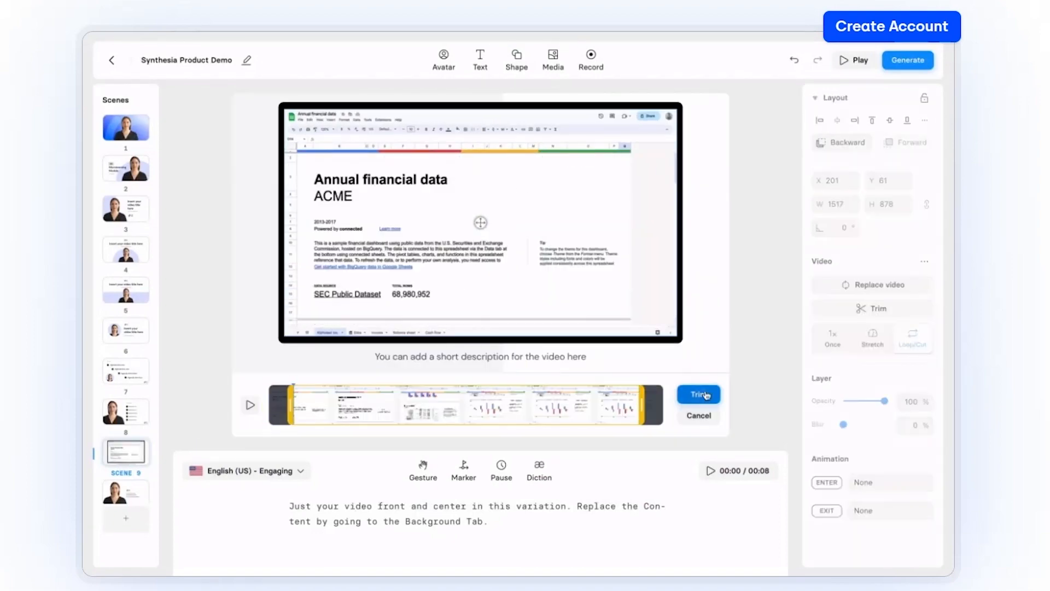
left_click(463, 463)
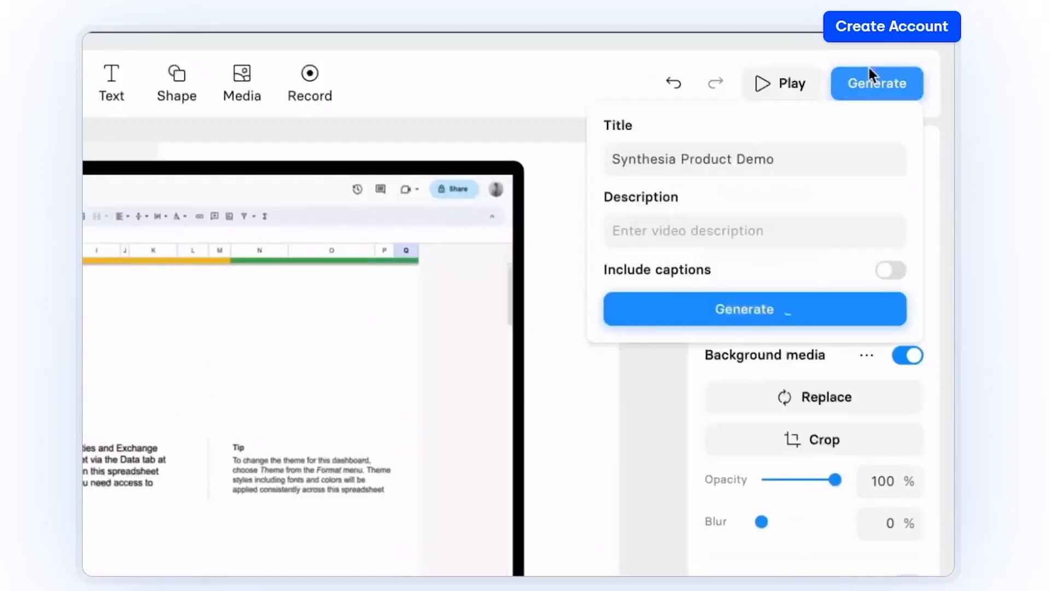
left_click(889, 270)
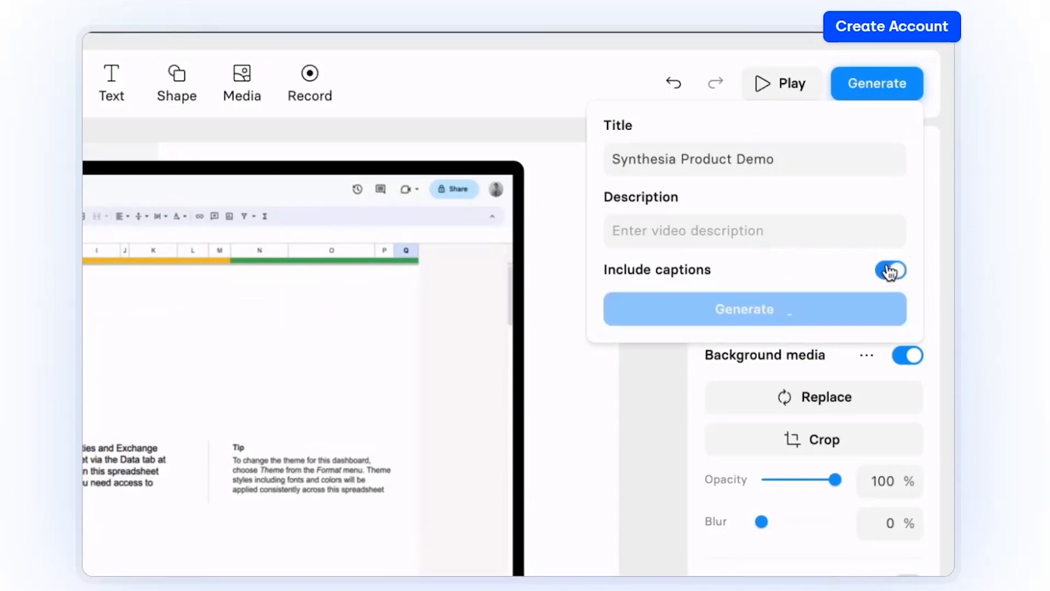
left_click(744, 309)
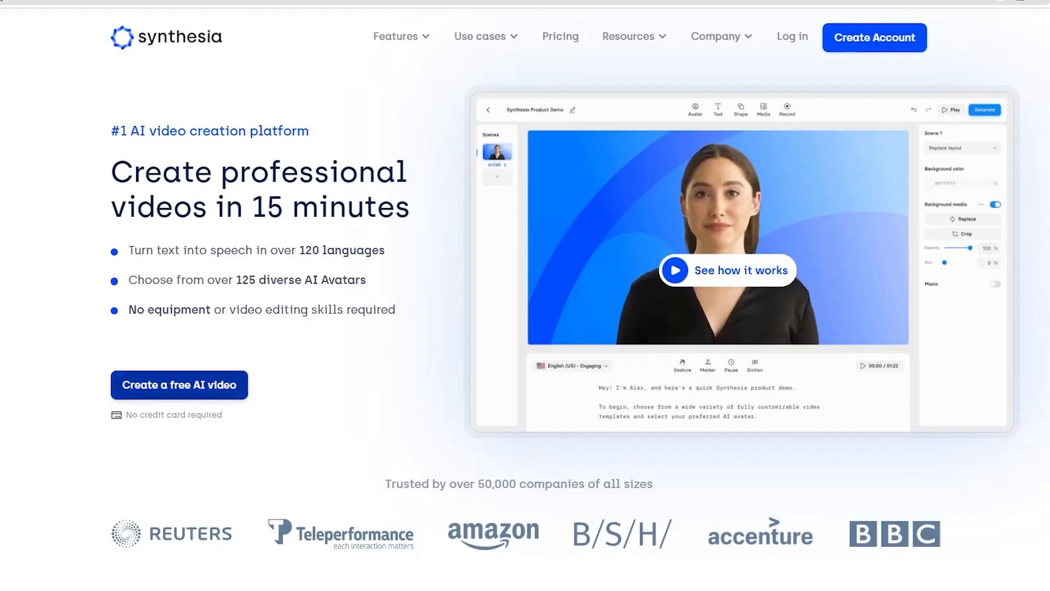
- Start a free AI video and try the template chips, settling on the How-To Video script
left_click(179, 384)
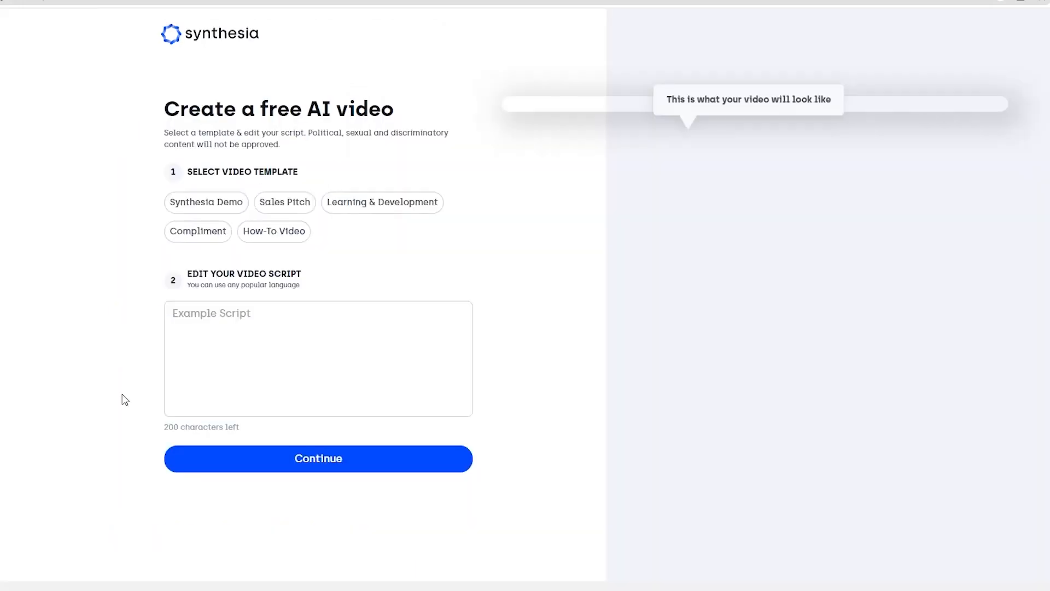
left_click(382, 203)
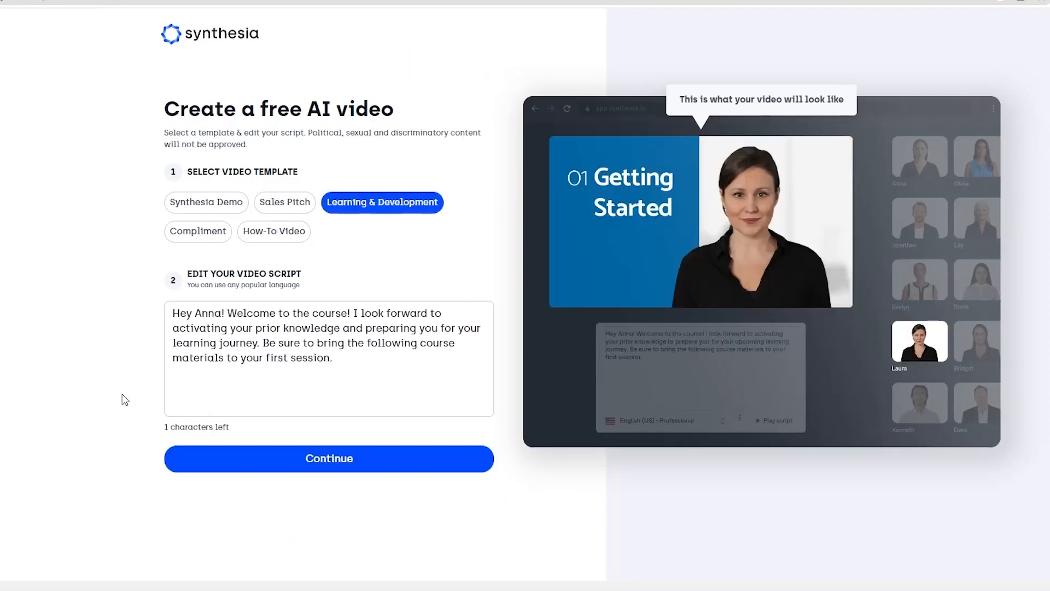
mouse_move(160, 375)
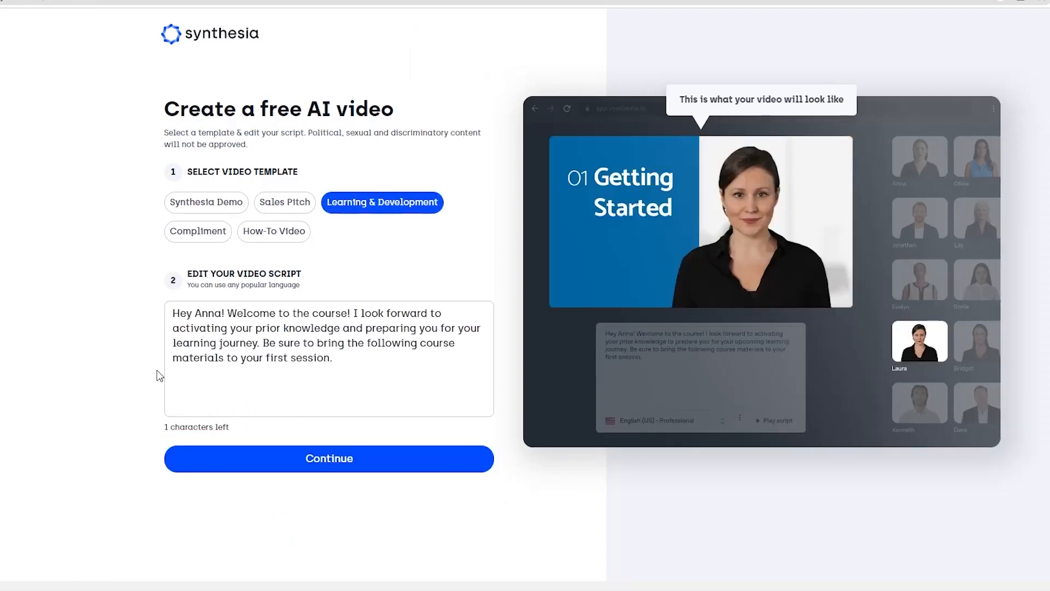
left_click(206, 202)
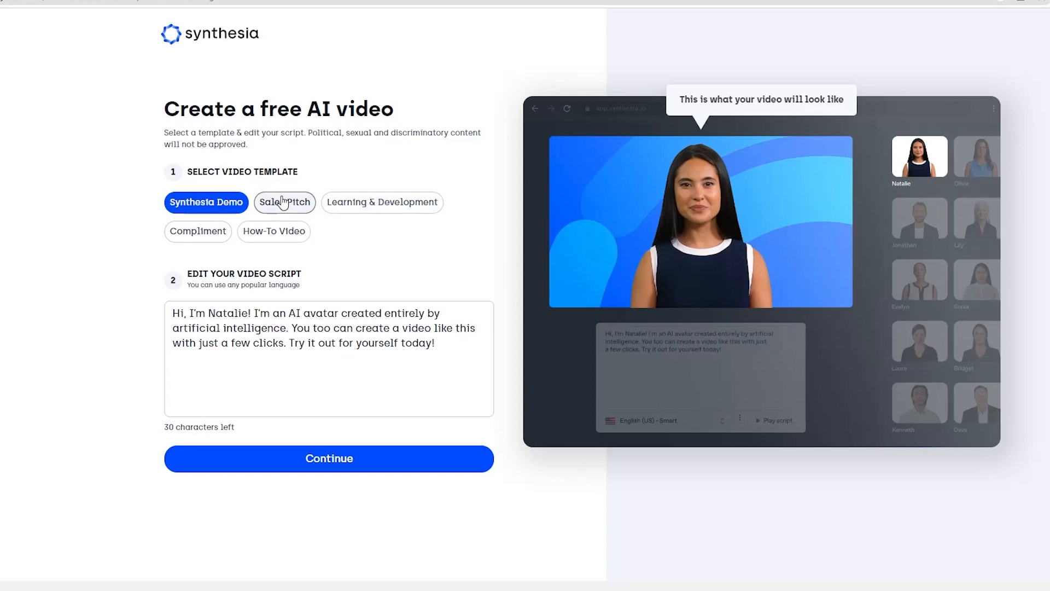
left_click(198, 230)
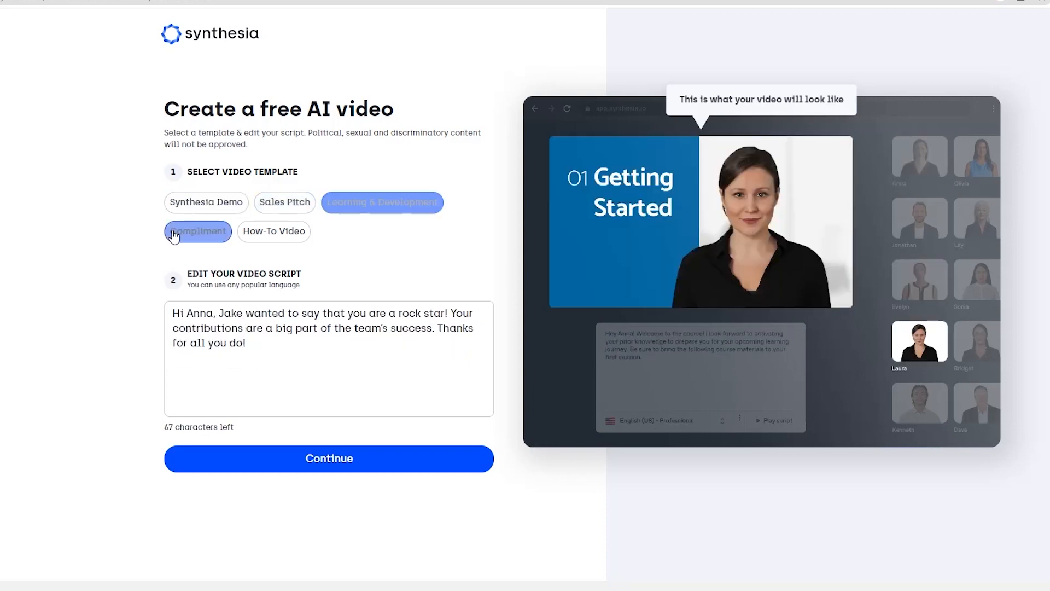
left_click(273, 231)
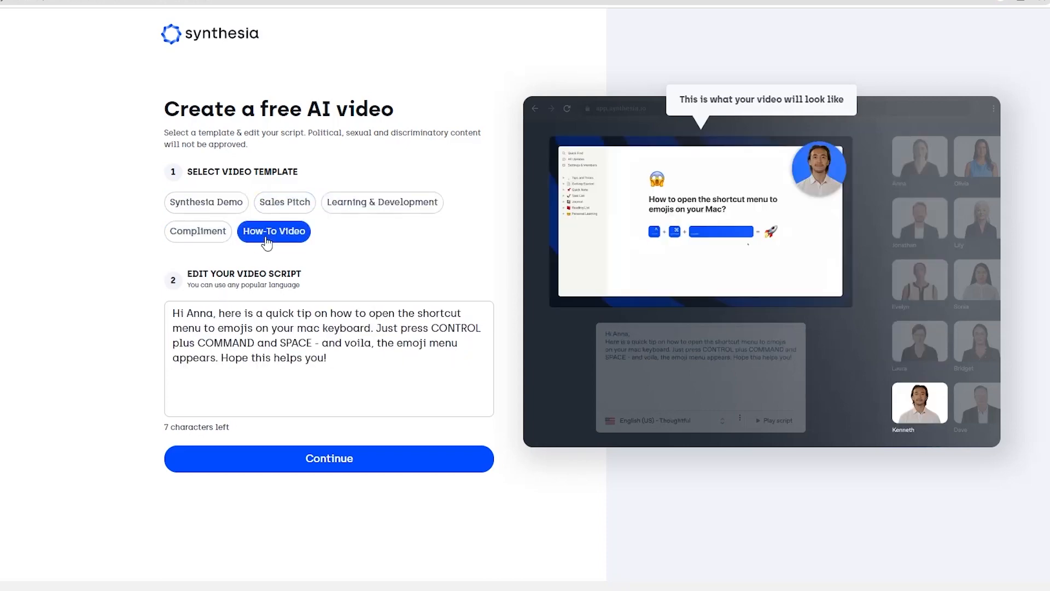
mouse_move(709, 220)
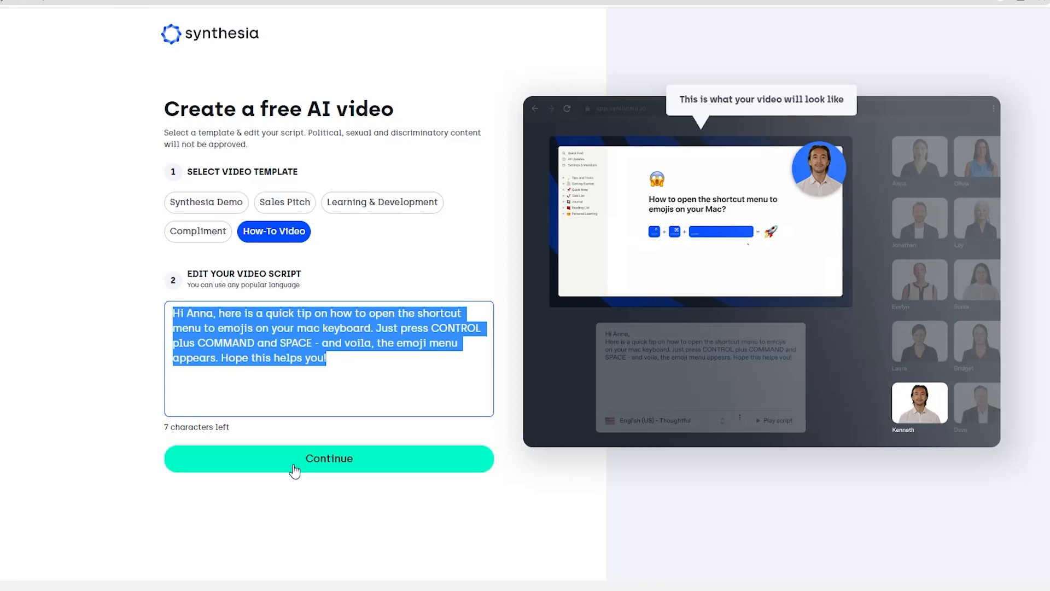
- Select the whole How-To script and continue to the email sign-up step
left_click(328, 458)
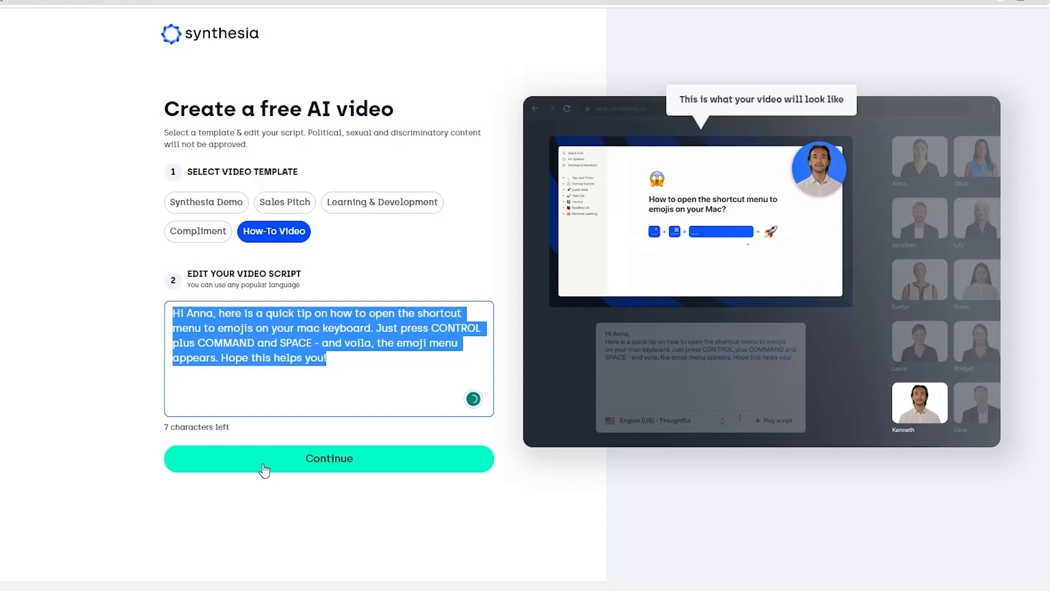
left_click(328, 459)
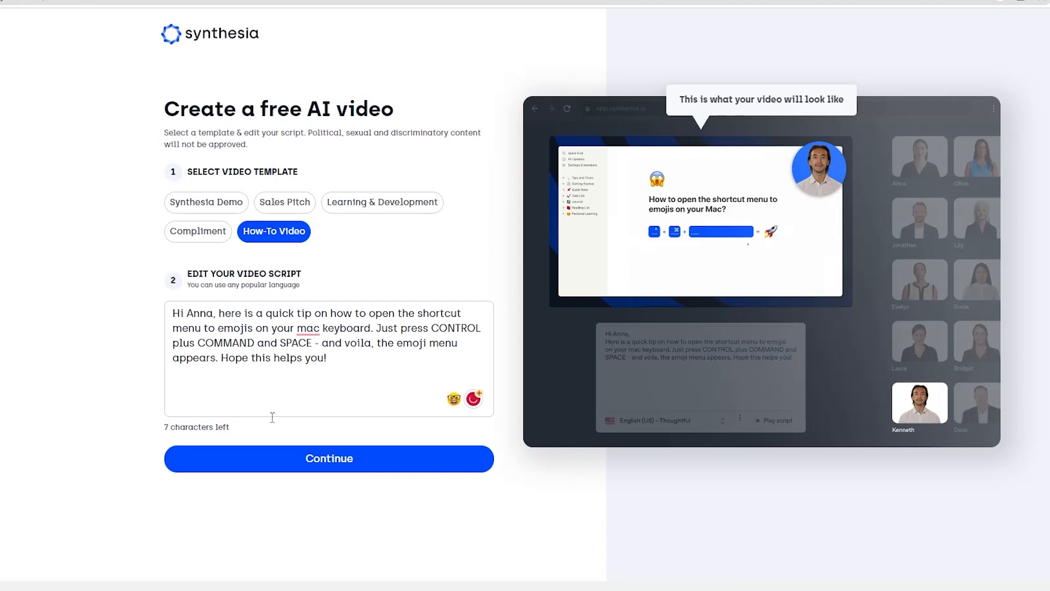
key("ctrl+a")
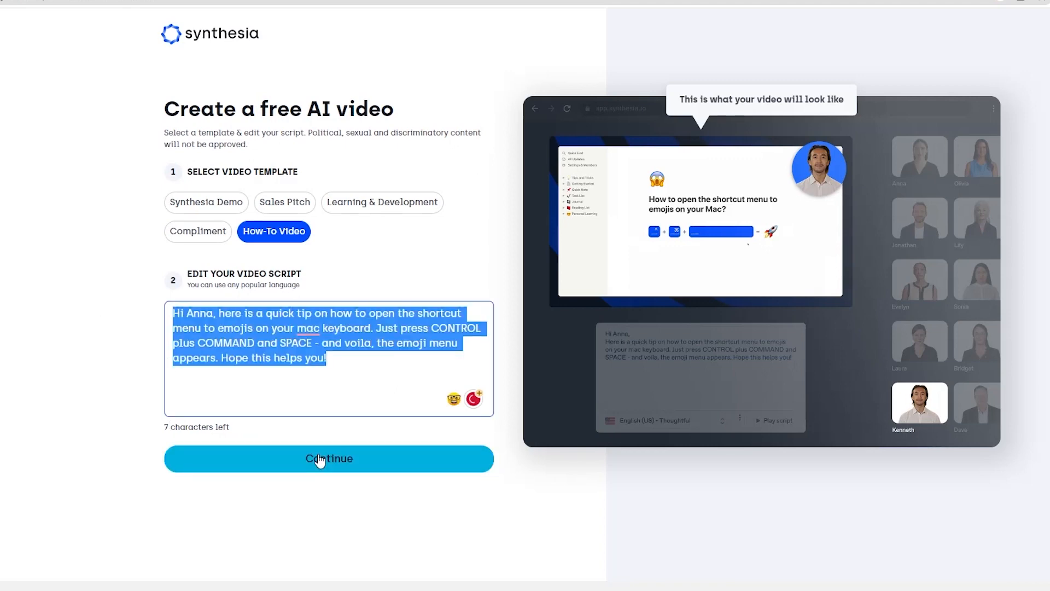
left_click(330, 459)
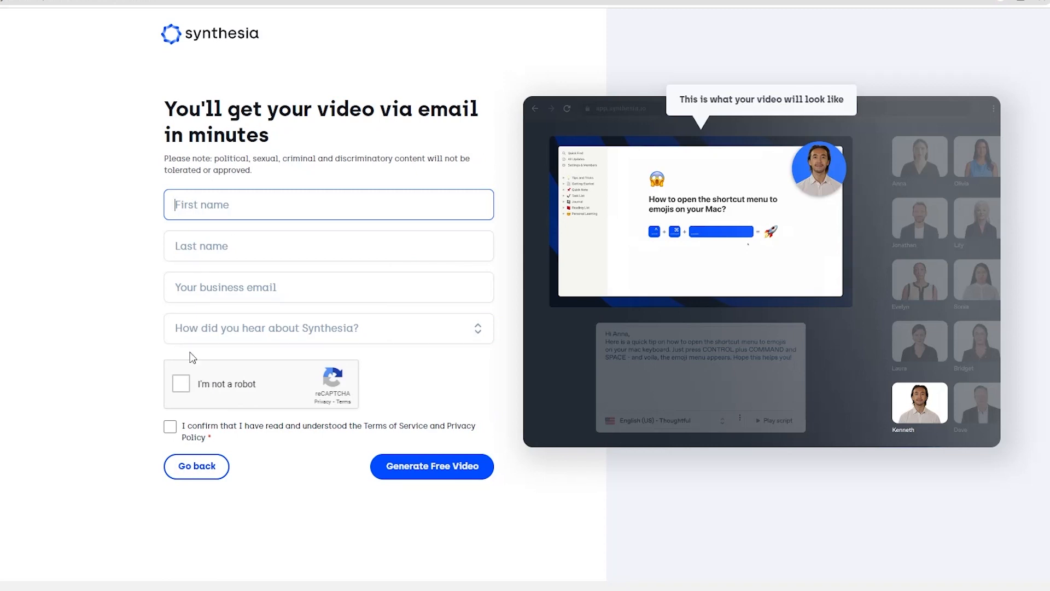
mouse_move(214, 268)
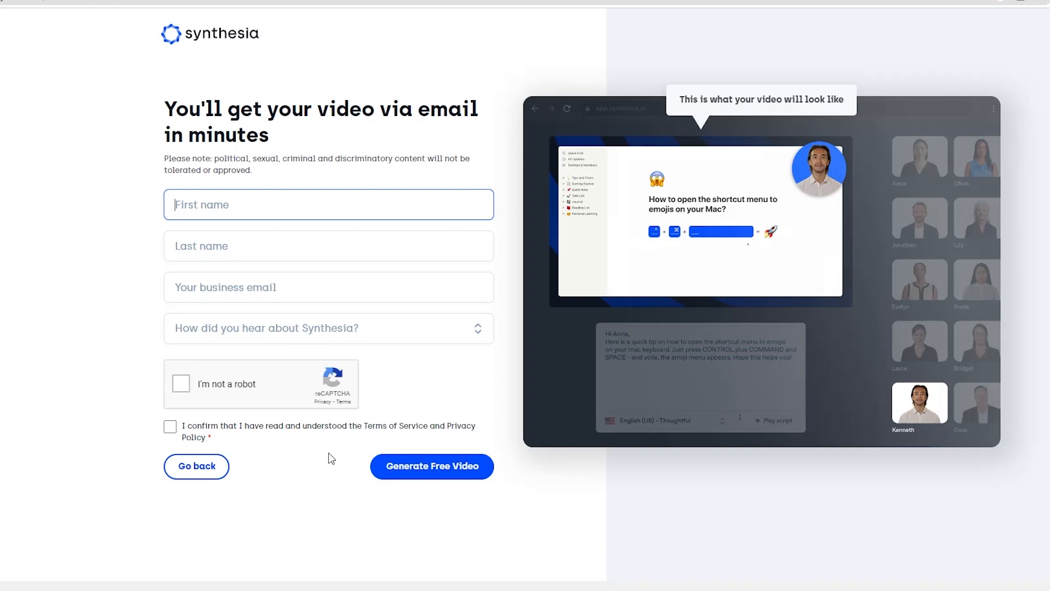
mouse_move(431, 467)
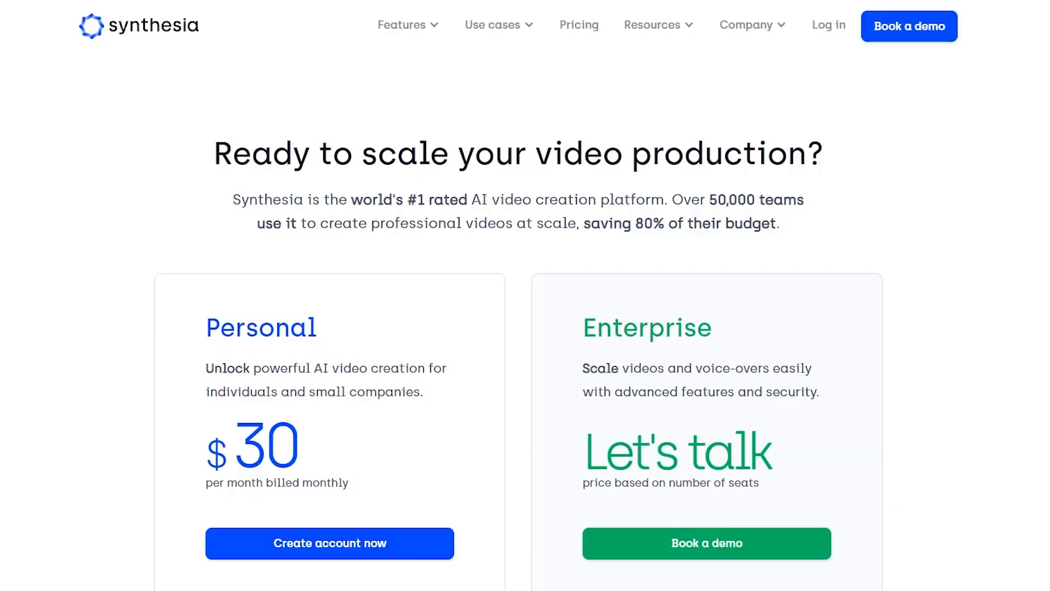
- Scroll the Personal and Enterprise plan feature lists, e.g. 10 monthly credits versus unlimited
scroll("down", 3)
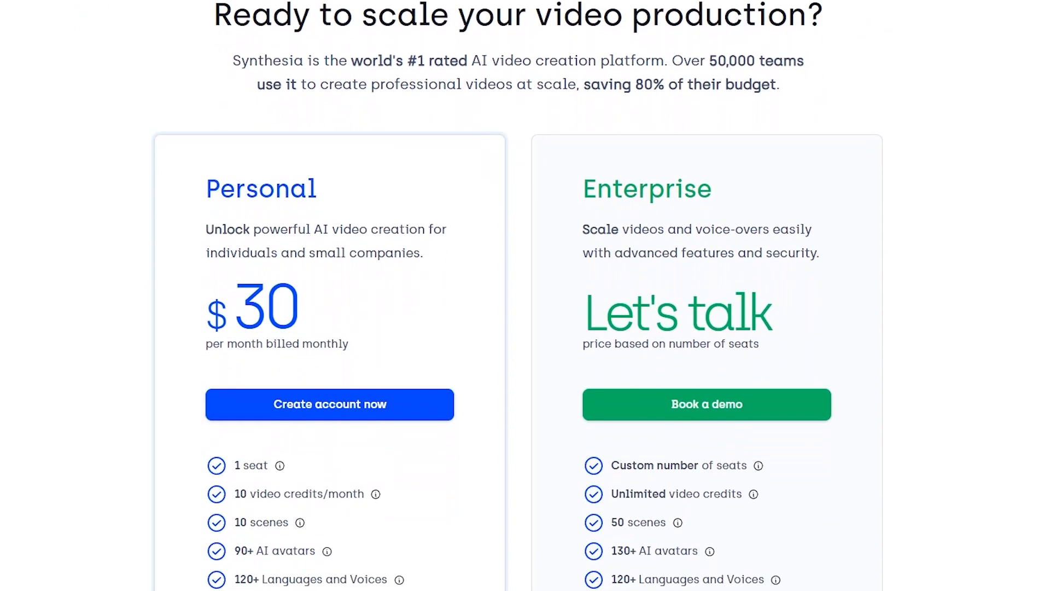
scroll("down", 3)
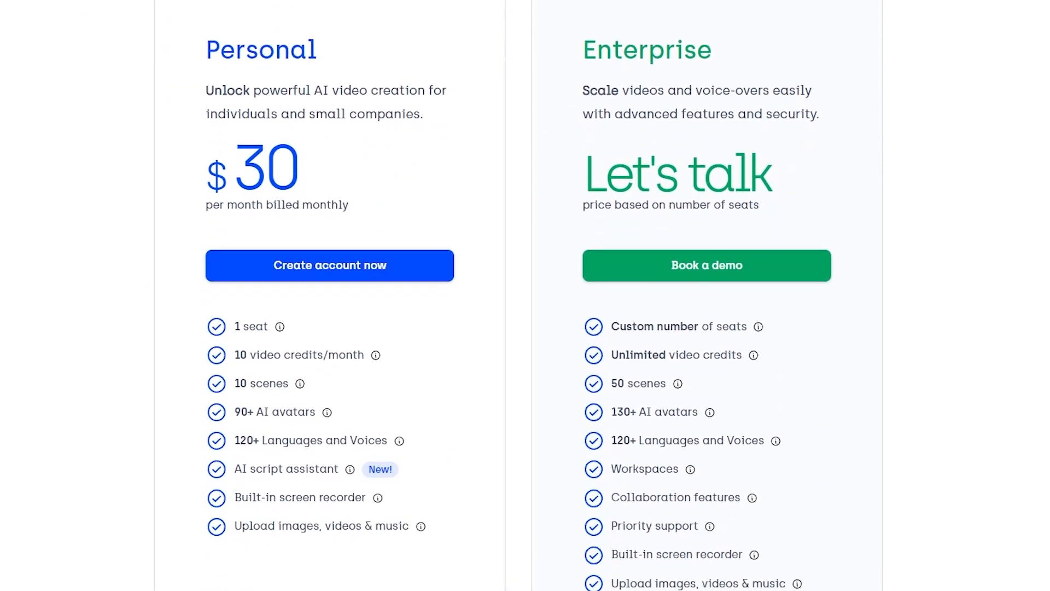